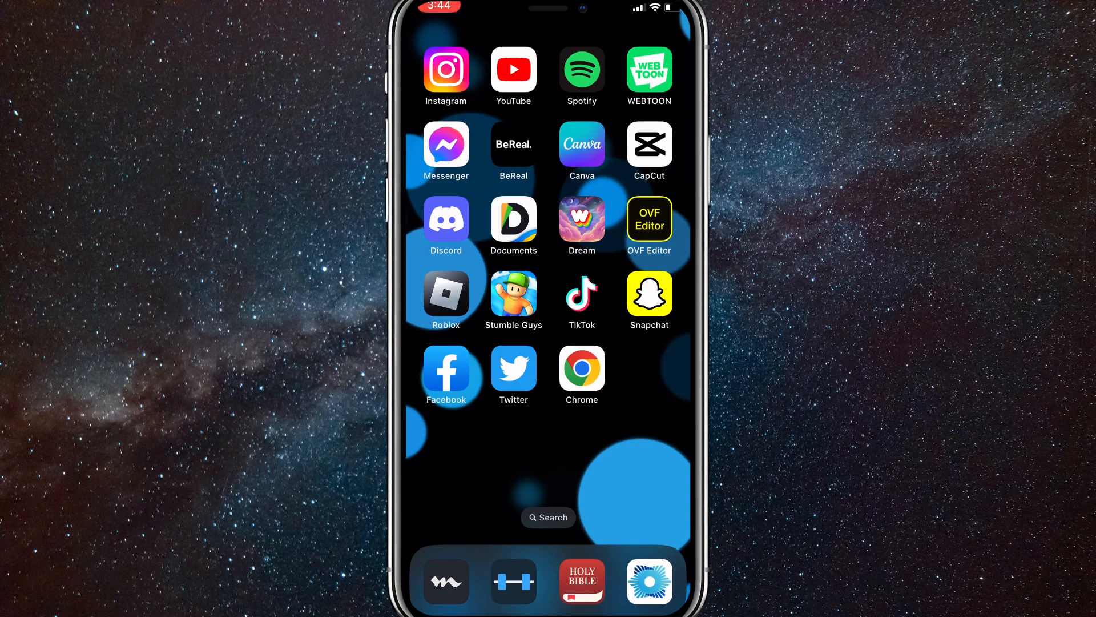
Step: Launch Instagram, load a recent screen recording into a new story, then view your profile
{"action": "left_click", "coordinate": [446, 70]}
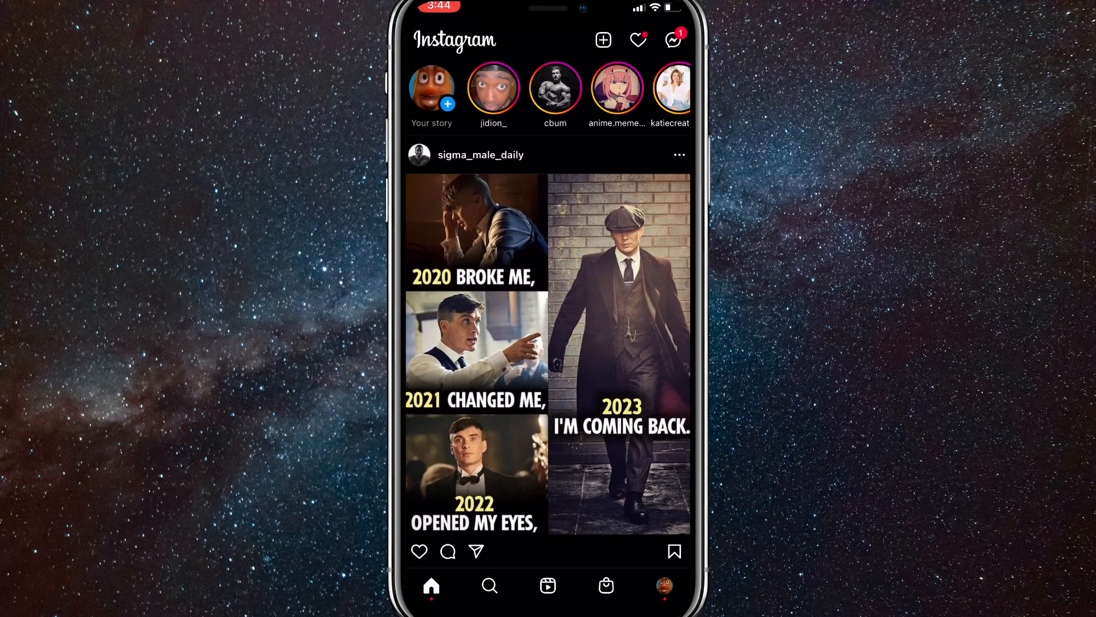
{"action": "left_click", "coordinate": [432, 90]}
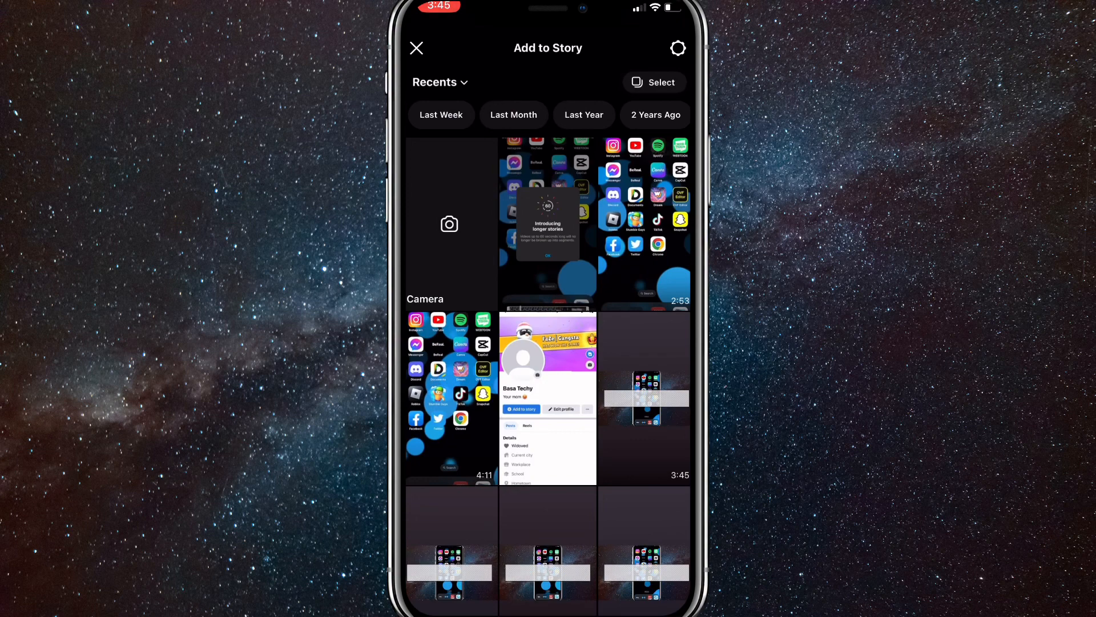
{"action": "left_click", "coordinate": [417, 48]}
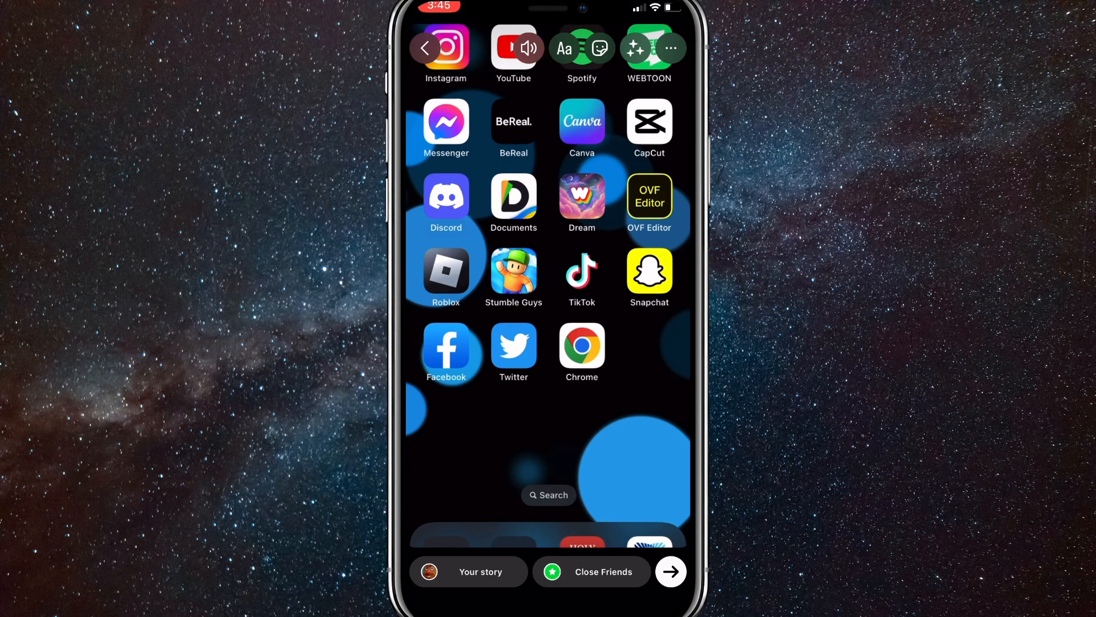
{"action": "left_click", "coordinate": [446, 47]}
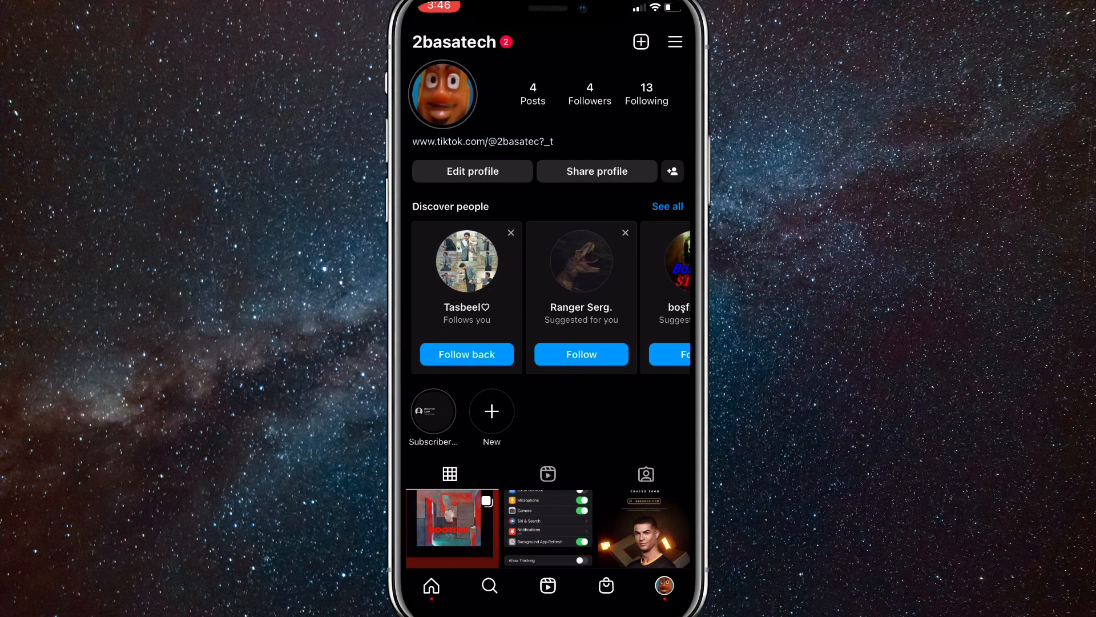
Step: Go through the menu to Settings > Help and choose Report a Problem
{"action": "left_click", "coordinate": [675, 41]}
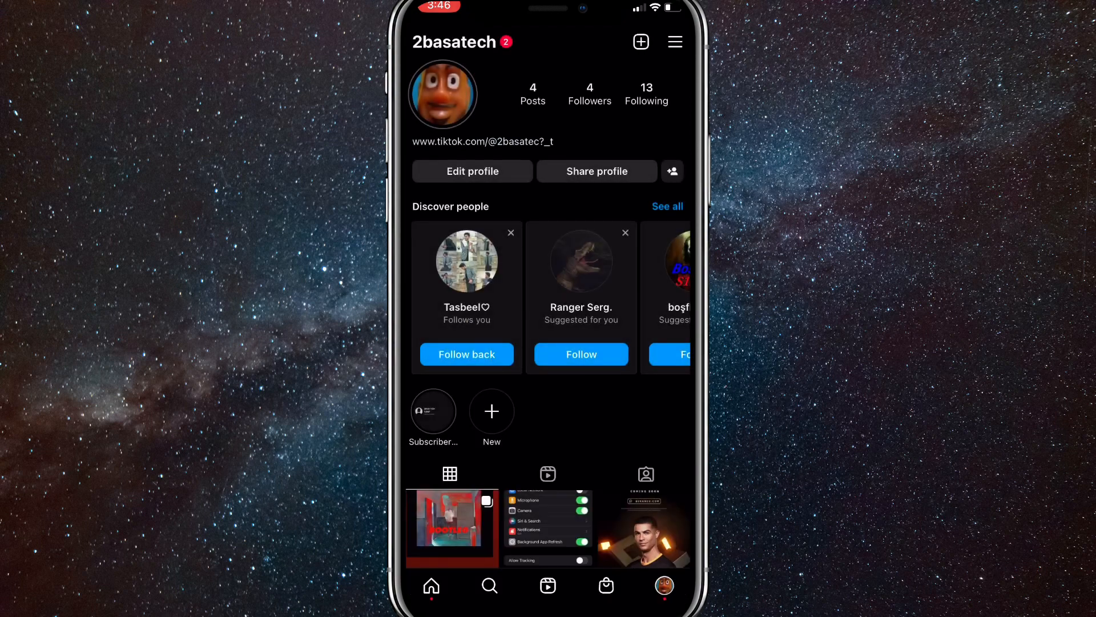
{"action": "left_click", "coordinate": [675, 41]}
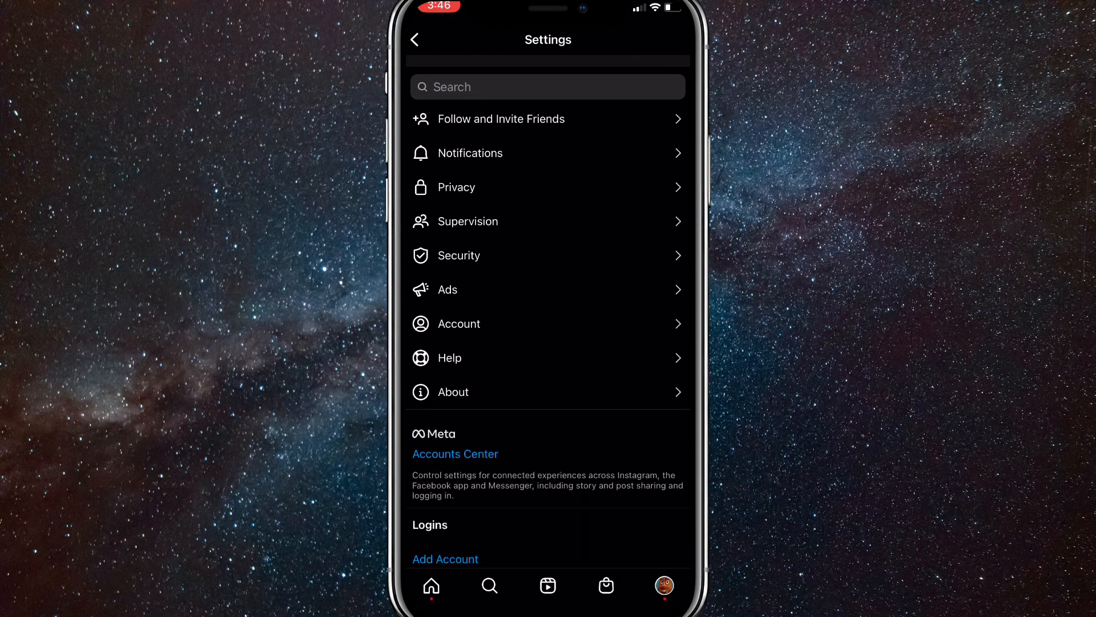
{"action": "left_click", "coordinate": [548, 358]}
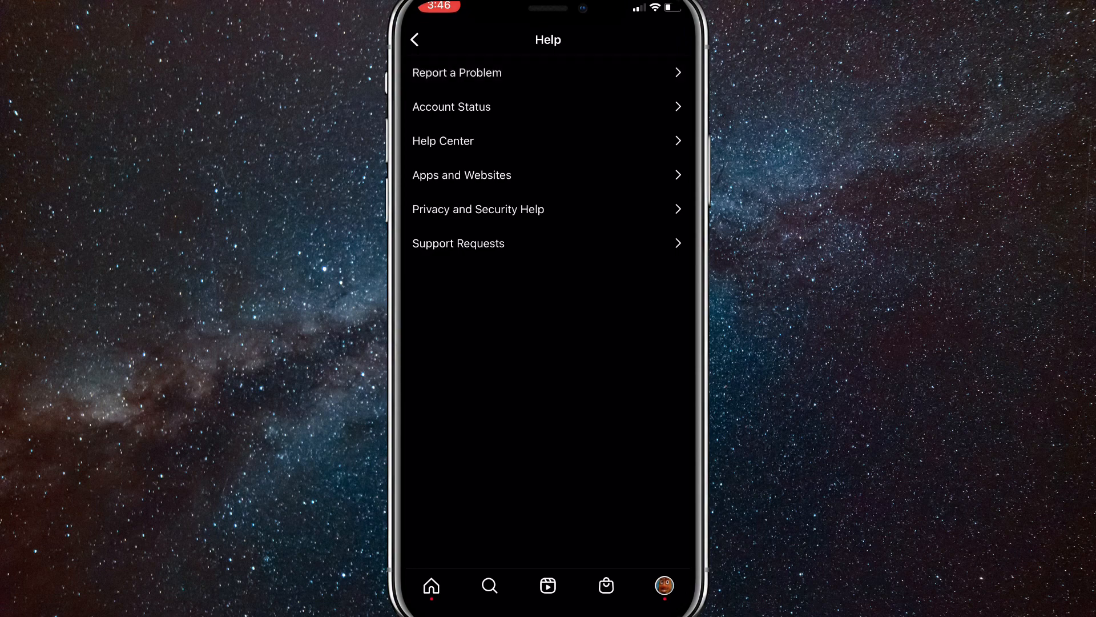
{"action": "left_click", "coordinate": [457, 72]}
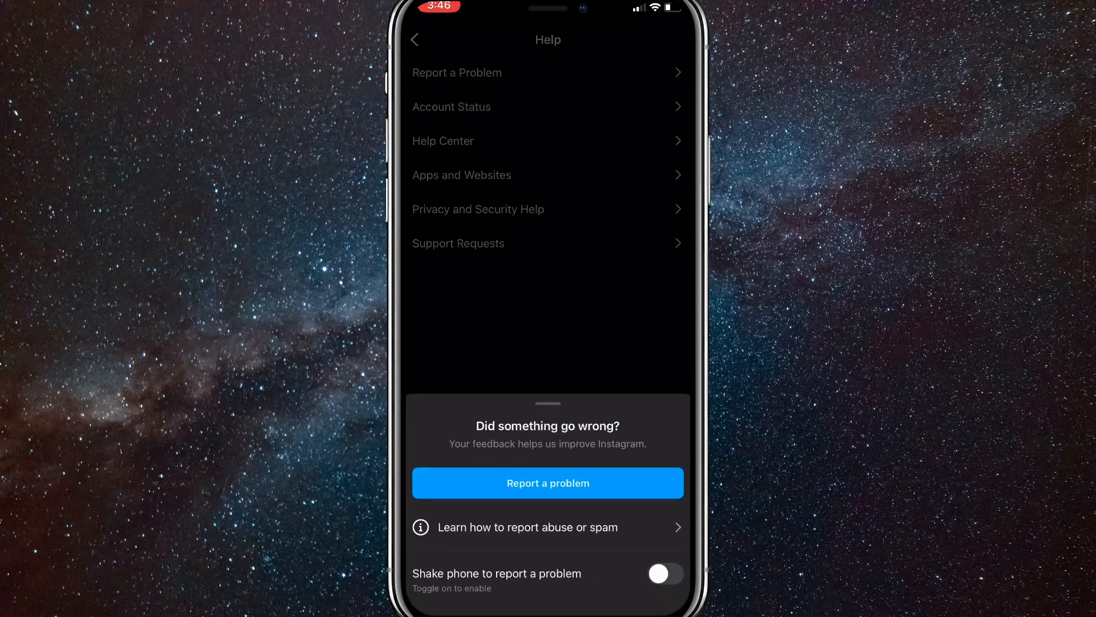
Step: Start the problem report and include logs and diagnostics to reach the description form
{"action": "left_click", "coordinate": [548, 482]}
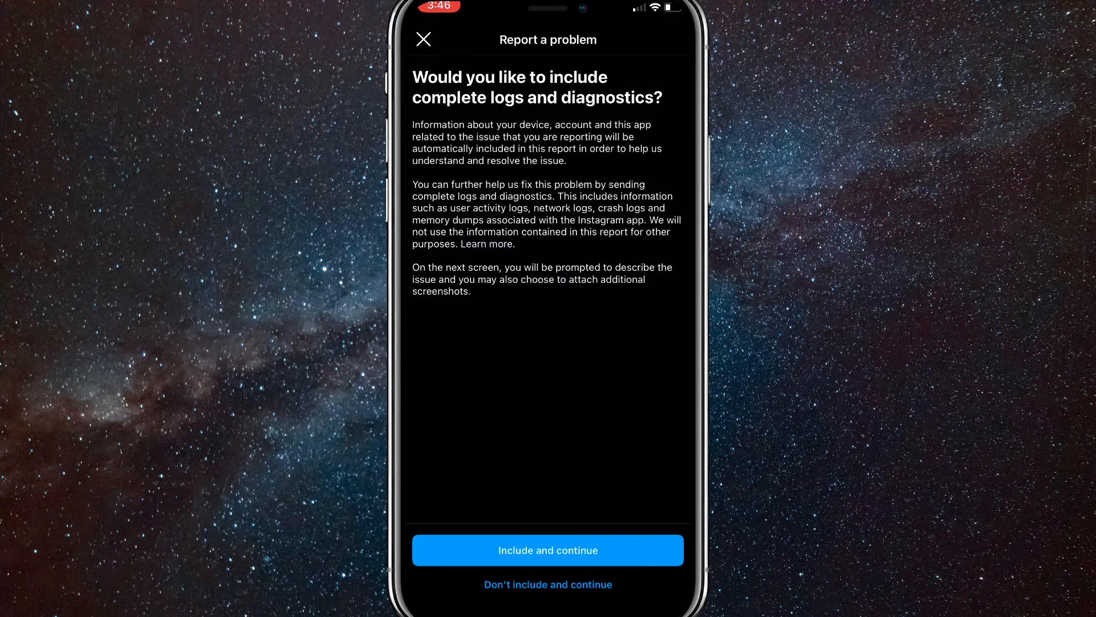
{"action": "left_click", "coordinate": [547, 550]}
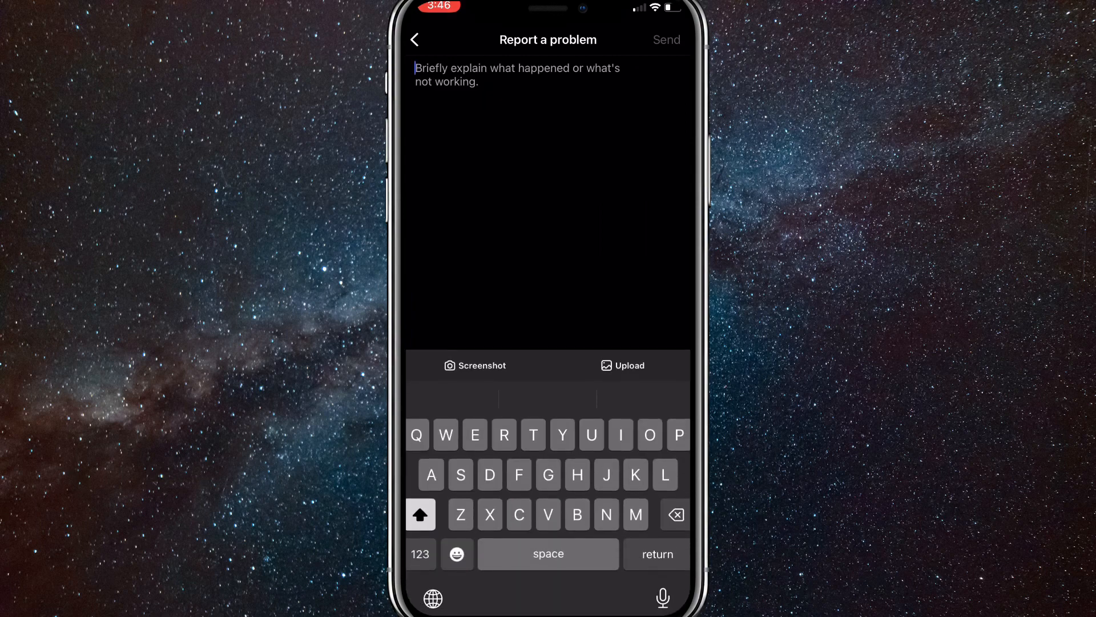
Step: Write a greeting and request to upload 60-second stories without splitting, then send it
{"action": "type", "text": "Hello Instagram team"}
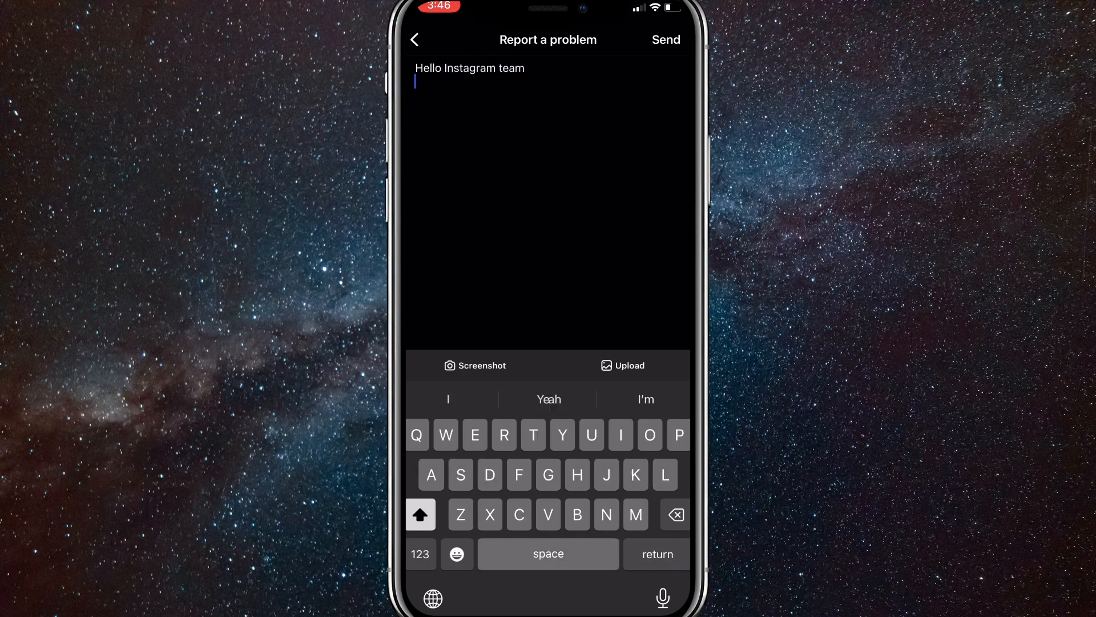
{"action": "left_click", "coordinate": [420, 514]}
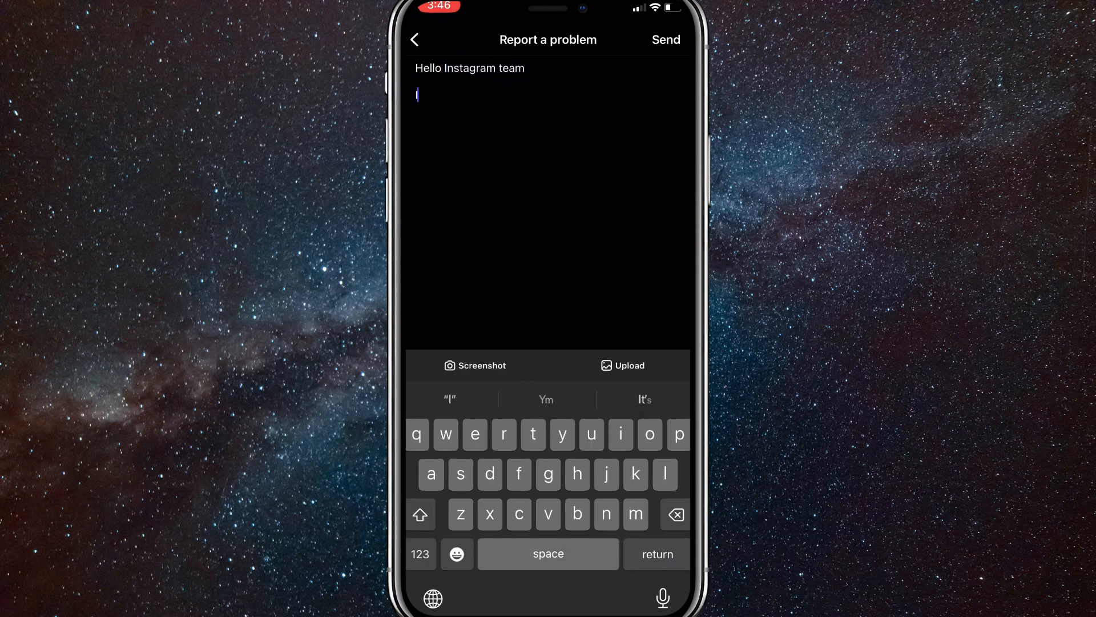
{"action": "type", "text": "I want to upload 60 second stories"}
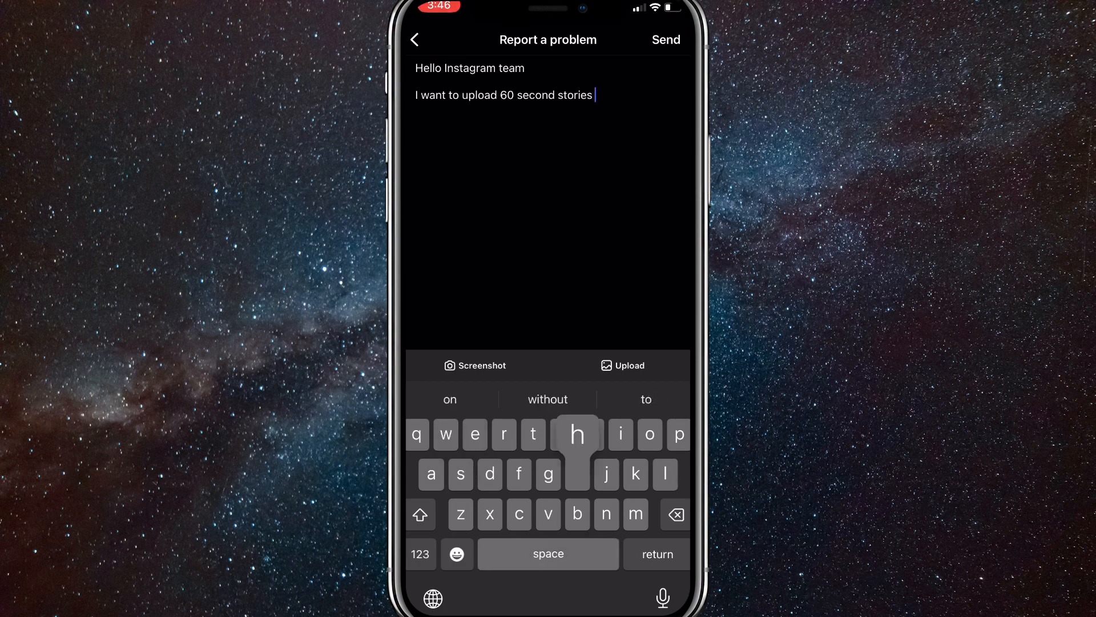
{"action": "type", "text": "however"}
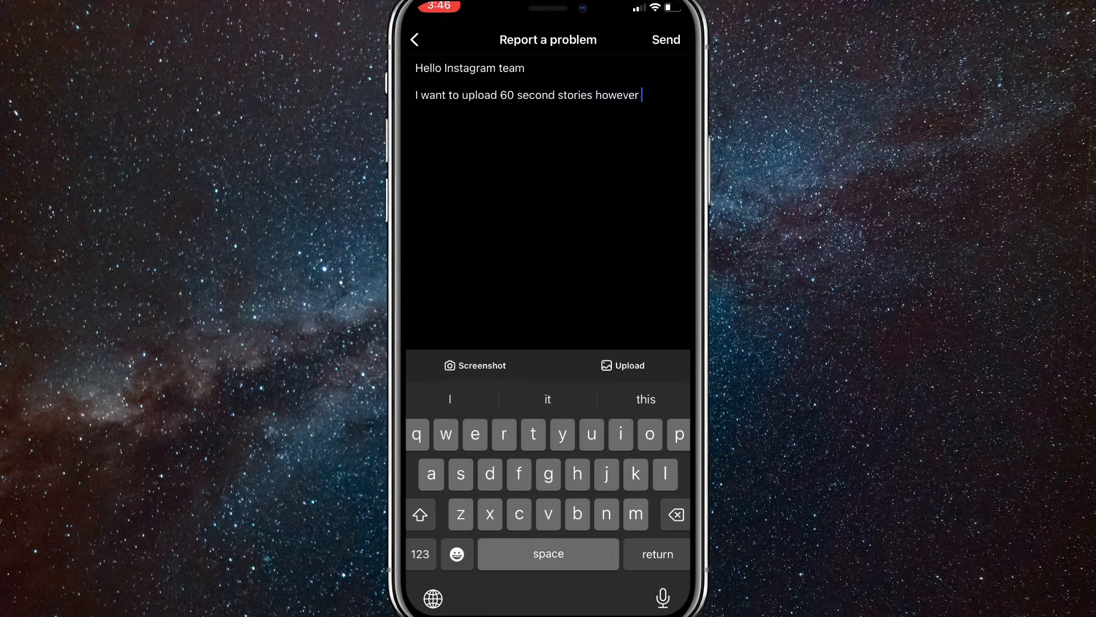
{"action": "type", "text": "it does not allow me to do that without splitting the story. Please fix this"}
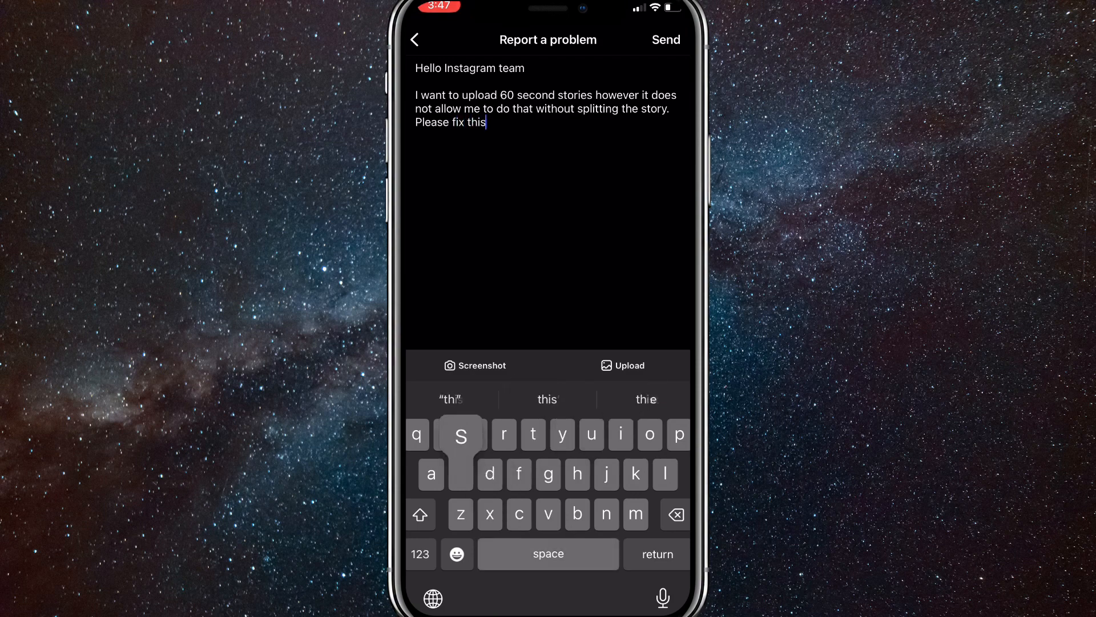
{"action": "type", "text": "problem"}
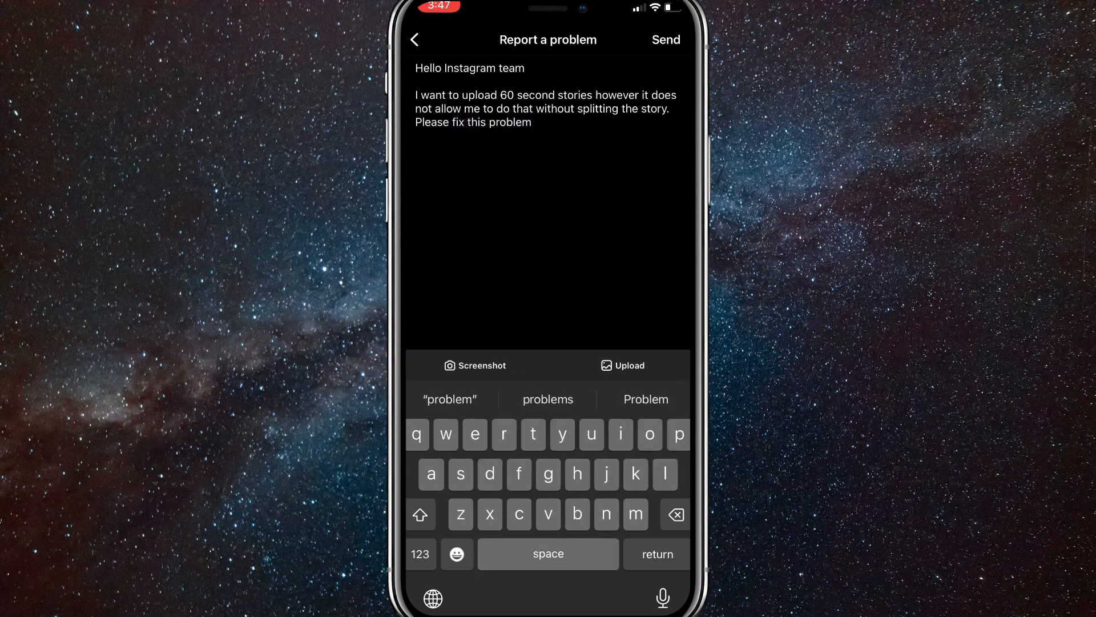
{"action": "type", "text": ". Thank you!"}
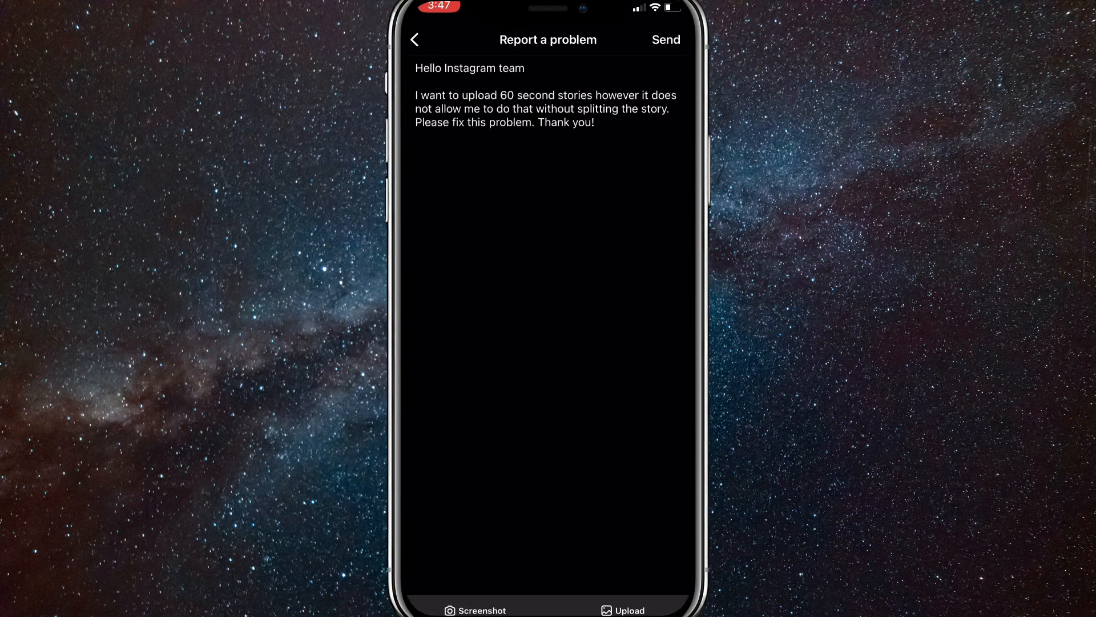
{"action": "left_click", "coordinate": [414, 39]}
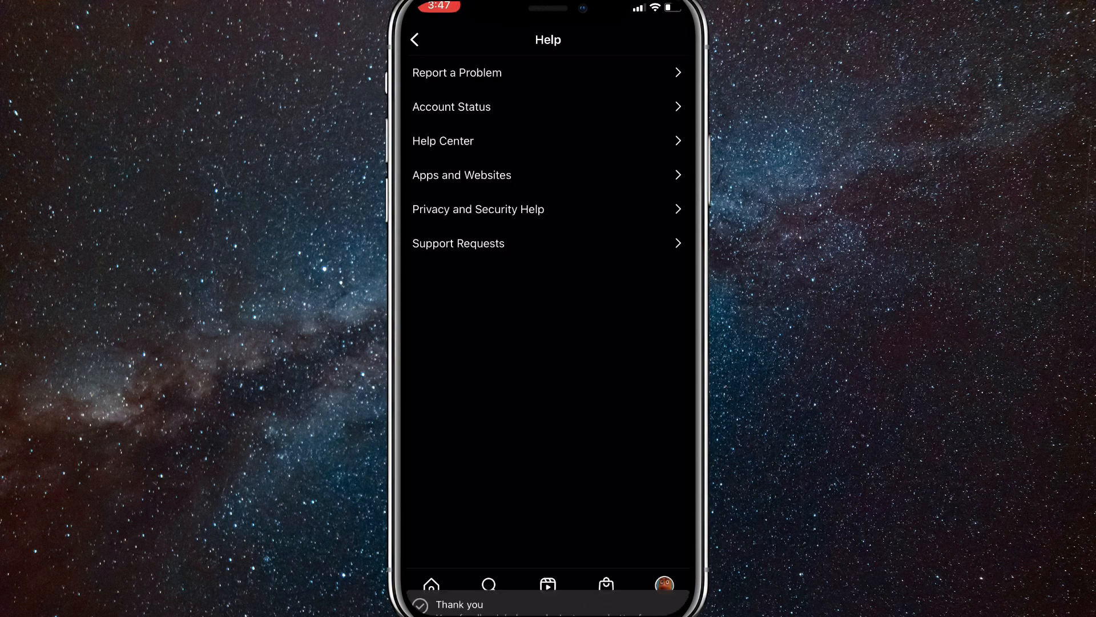
Step: Close Instagram and return to the phone's home screen
{"action": "left_click", "coordinate": [413, 40]}
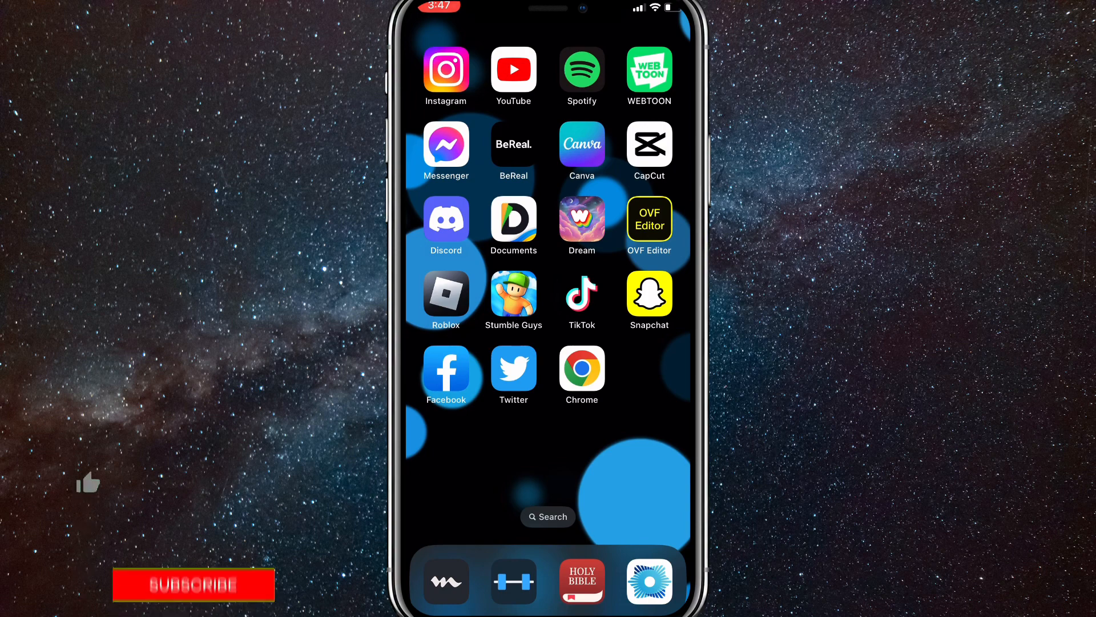
{"action": "left_click", "coordinate": [193, 585]}
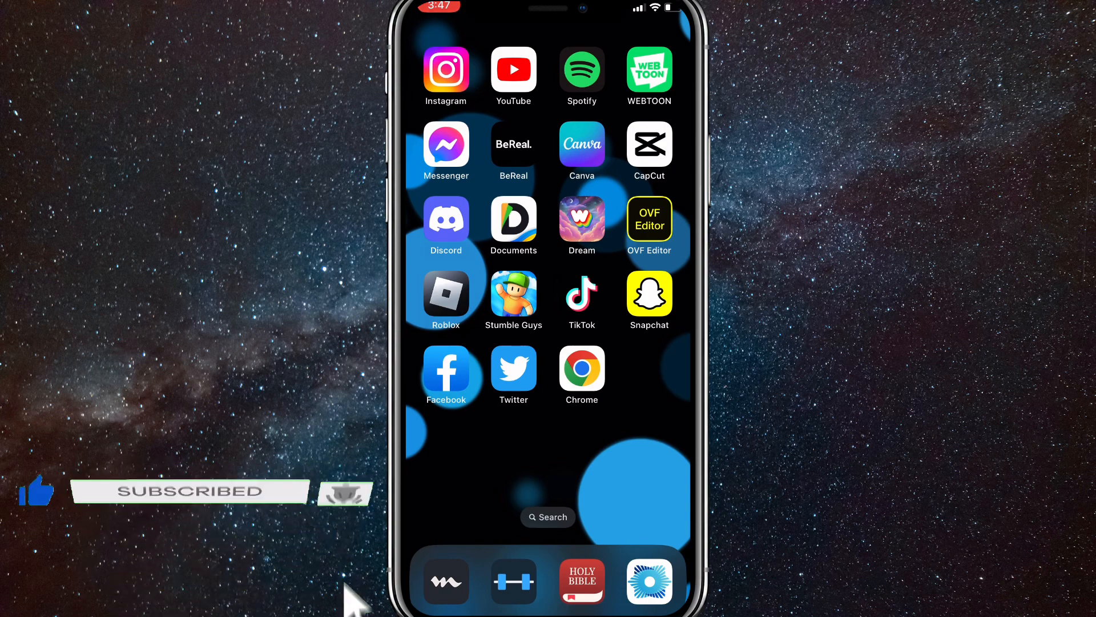